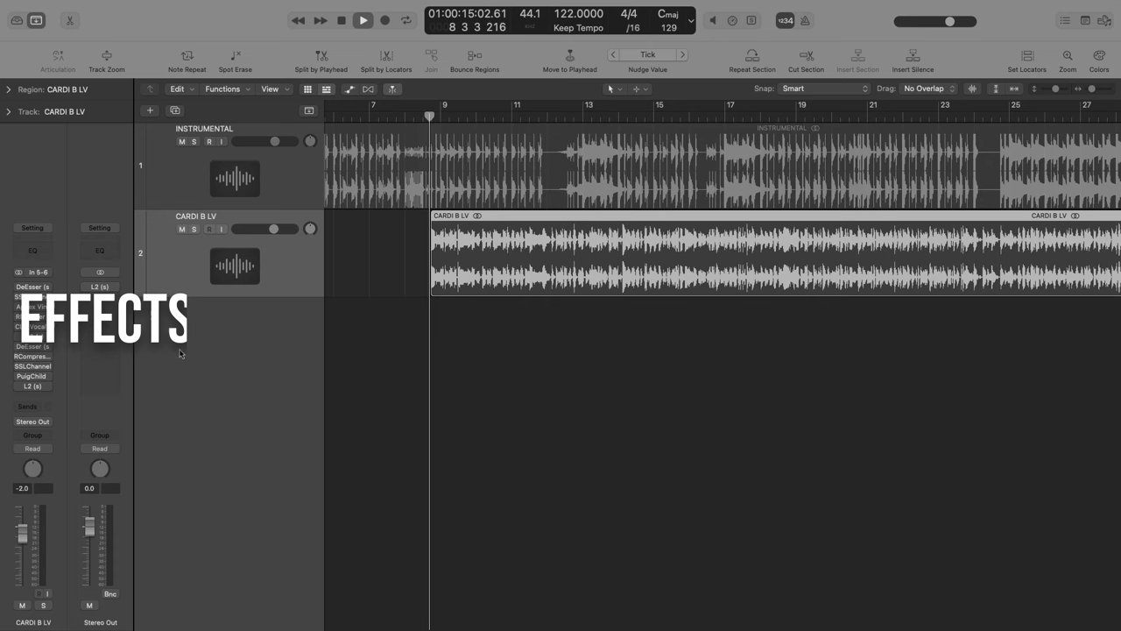
Step: Bring up the Waves DeEsser on the CARDI B LV vocal insert, still at its default preset
left_click(363, 21)
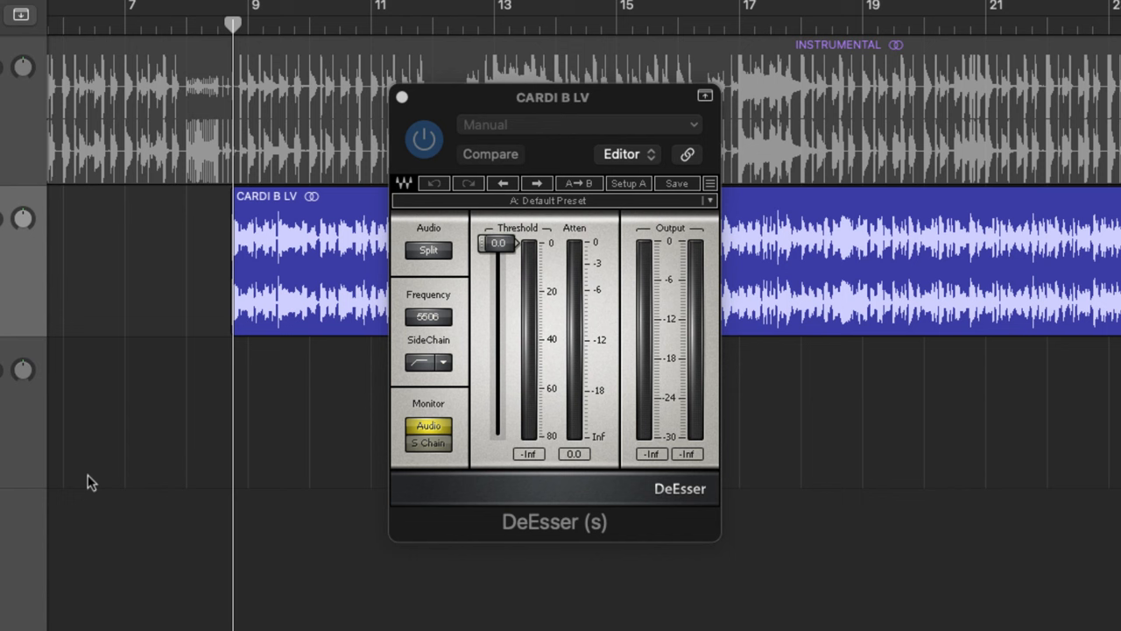
mouse_move(149, 473)
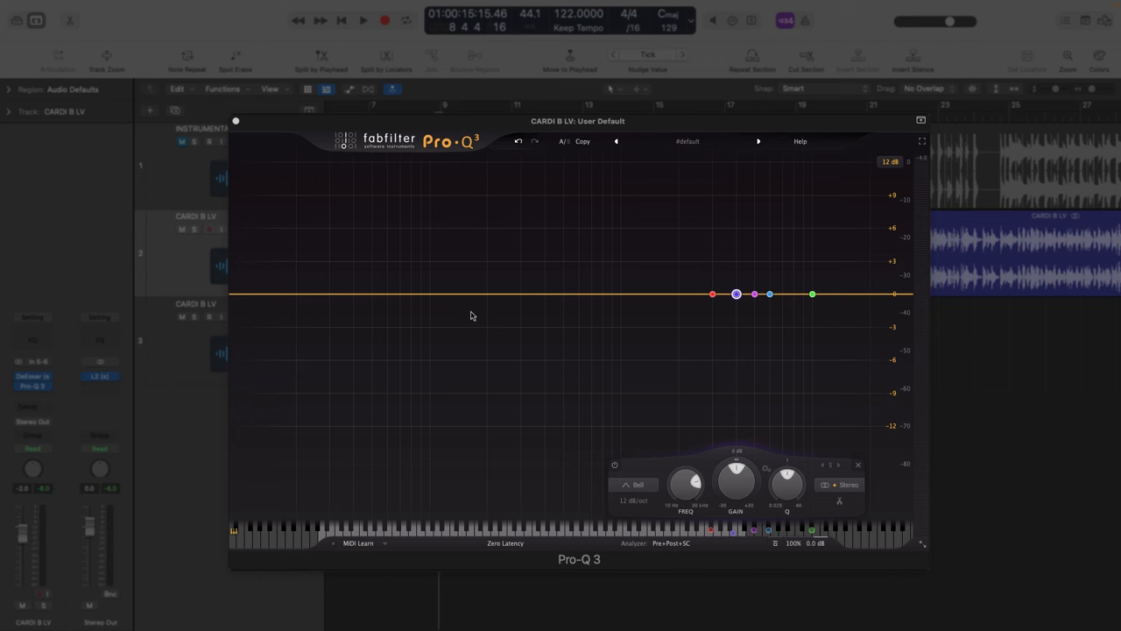
Step: Show the FabFilter Pro-Q 3 equaliser for the CARDI B LV vocal with a flat curve
left_click(363, 21)
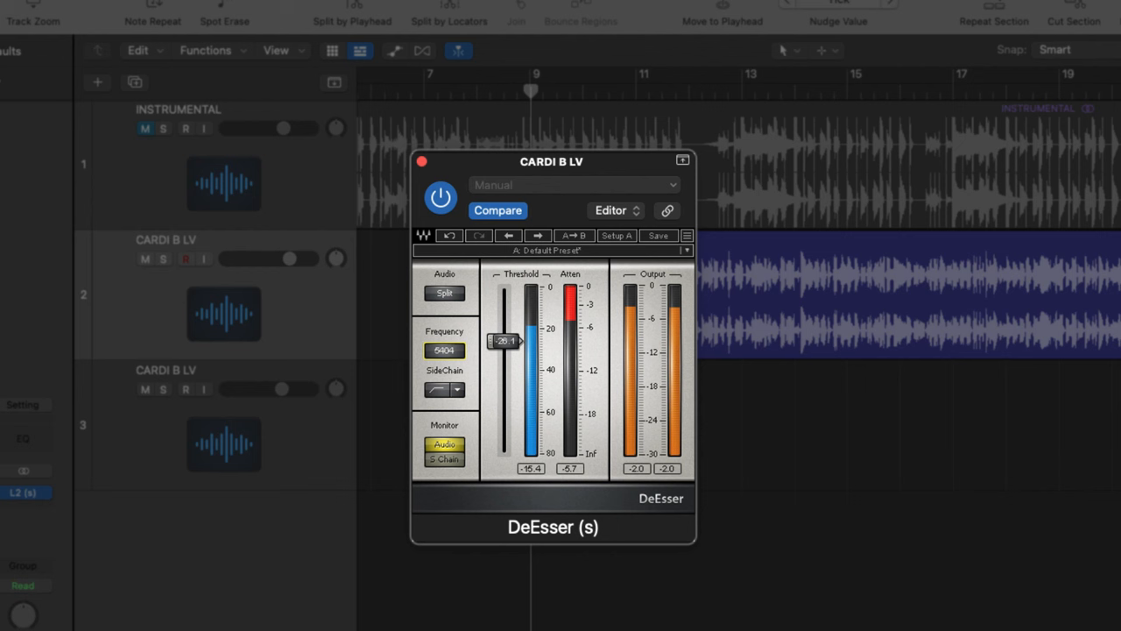
Step: Lower the DeEsser threshold near 5.4 kHz with HighPass sidechain so sibilance is attenuated
left_click(455, 389)
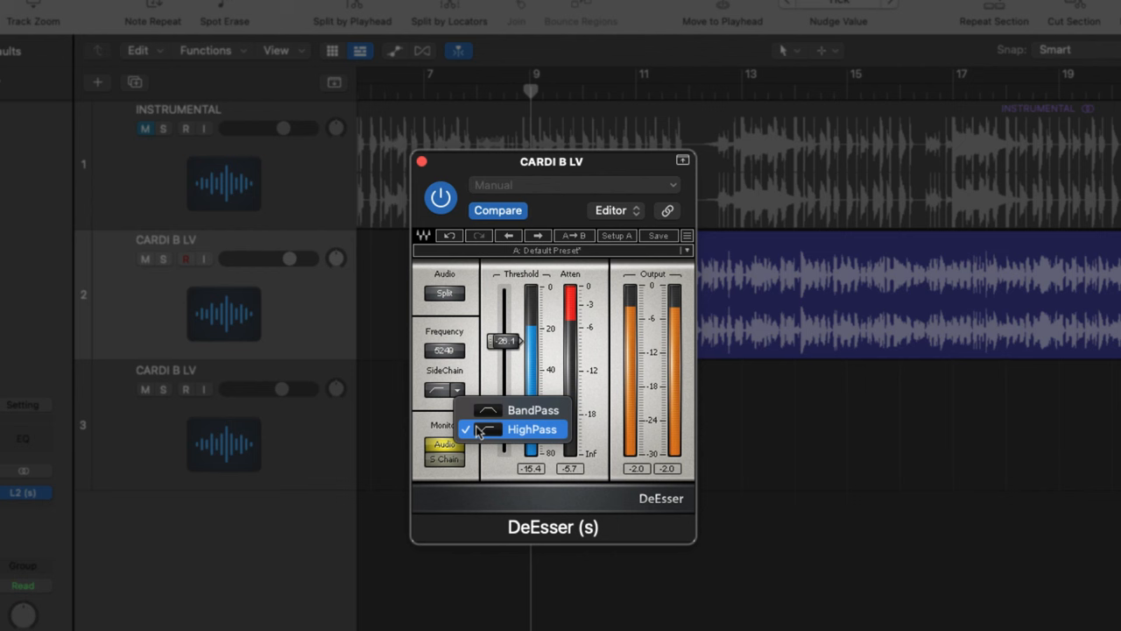
left_click(532, 429)
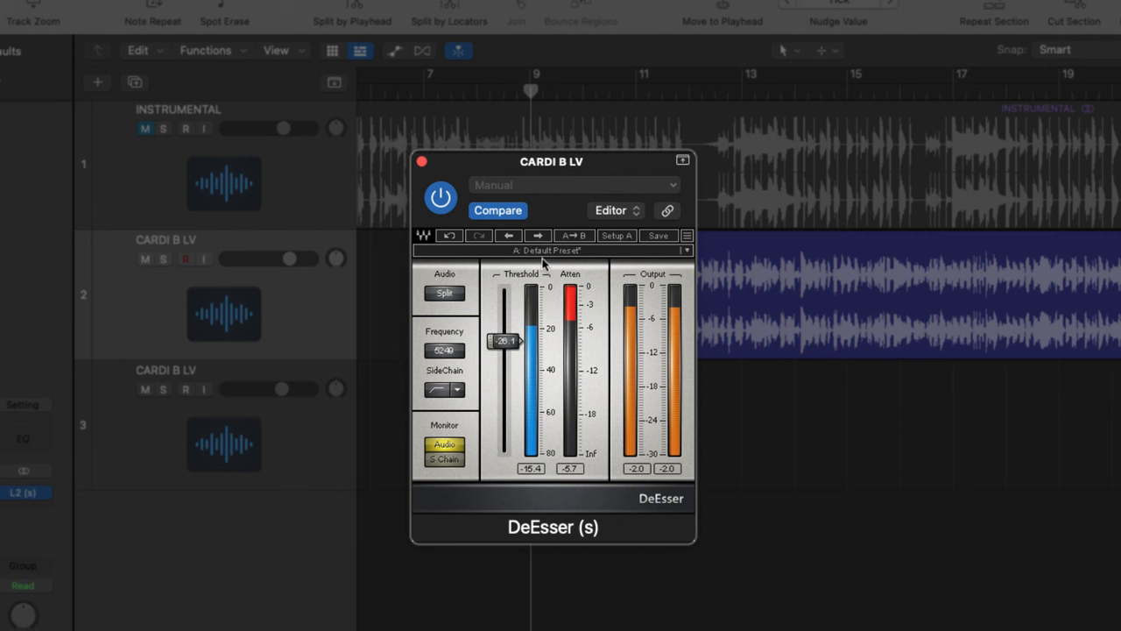
left_click(574, 186)
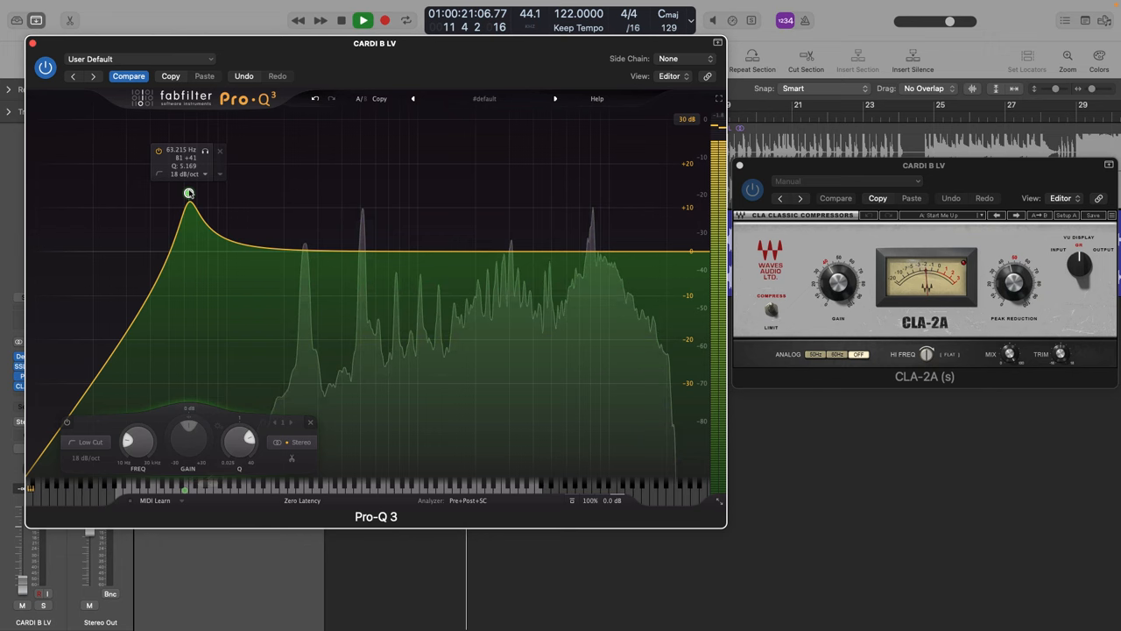
Step: Move the Pro-Q 3 24 dB/oct low-cut band to a lower cutoff and fine-tune it
left_click_drag(189, 207, 201, 119)
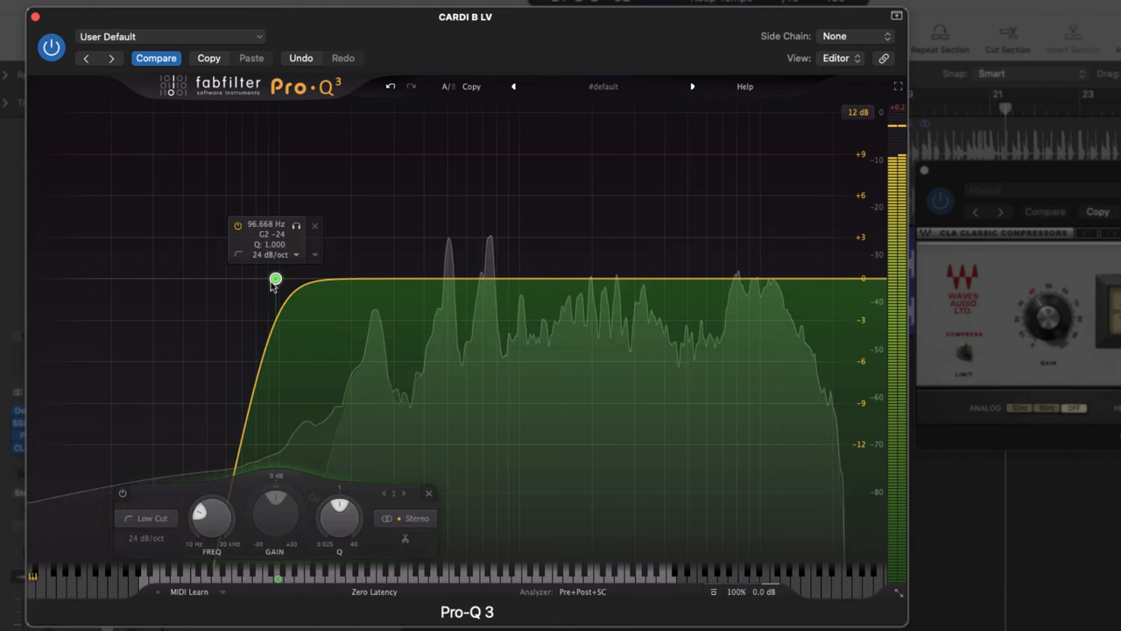
left_click_drag(277, 281, 225, 280)
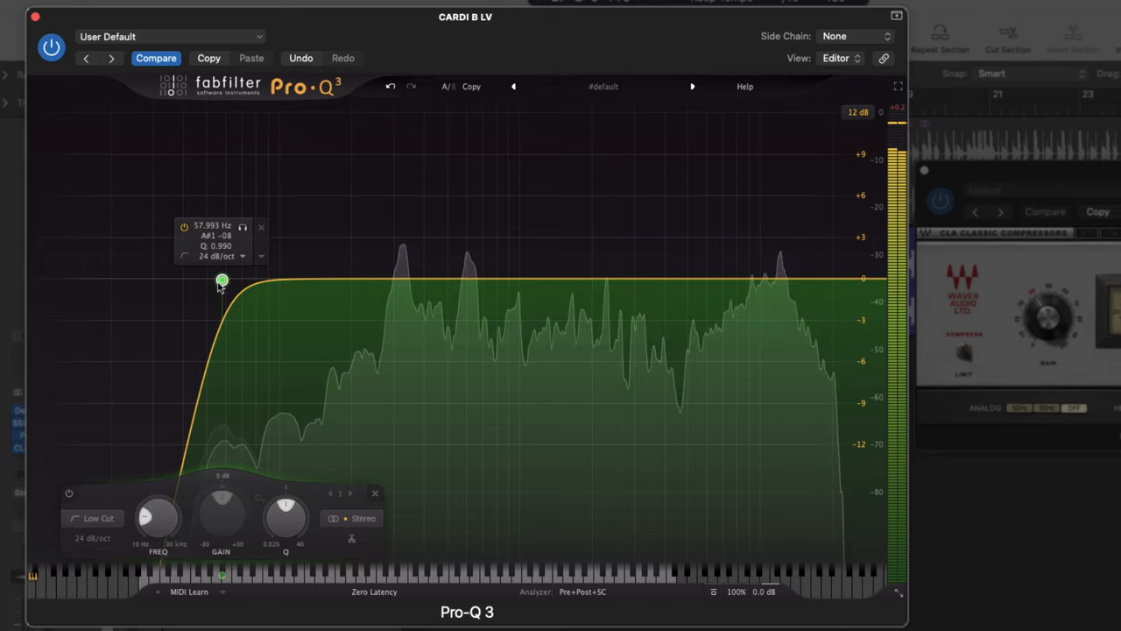
left_click_drag(223, 280, 392, 276)
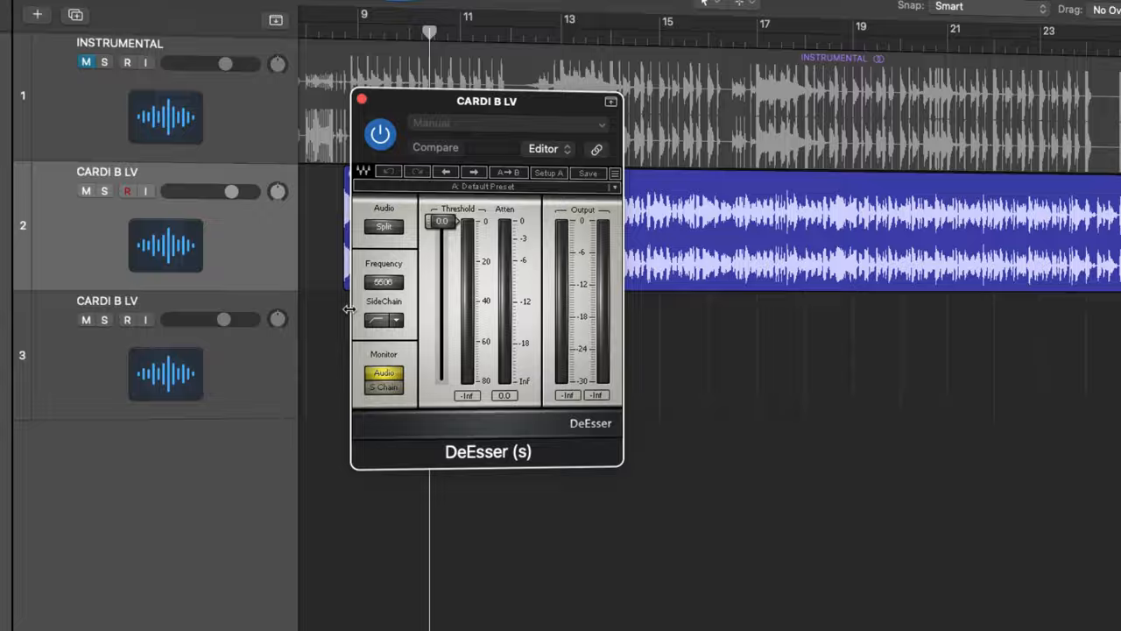
Step: Close the DeEsser and bring up the plugin menu for the empty slot below Q10
double_click(383, 280)
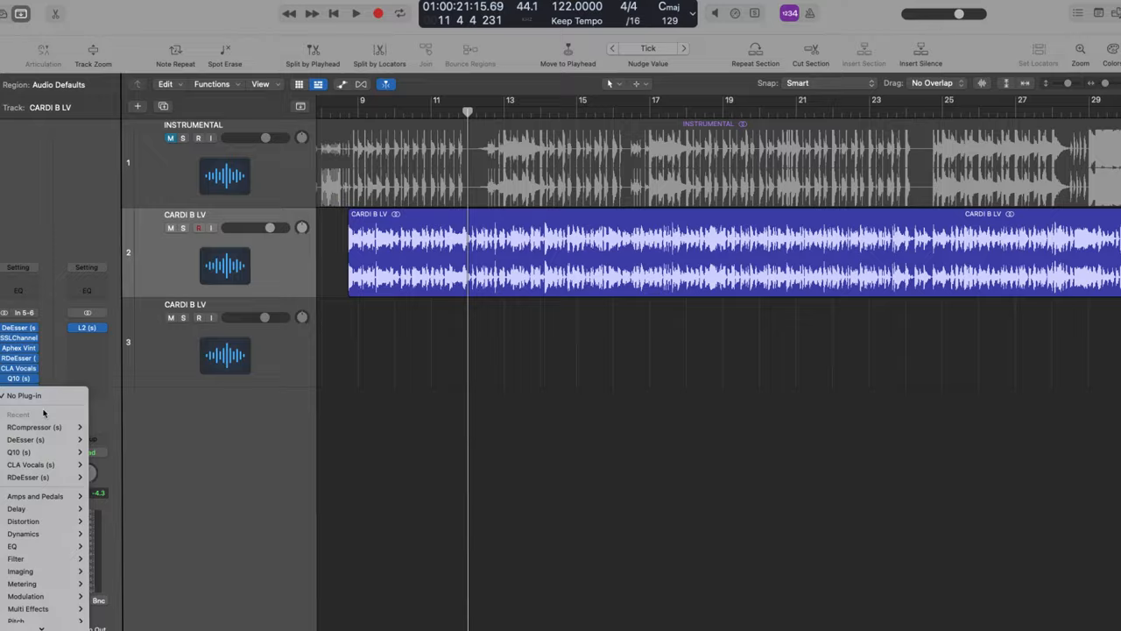
Step: Add a recently used plugin after Q10 on the CARDI B LV insert chain
left_click(35, 427)
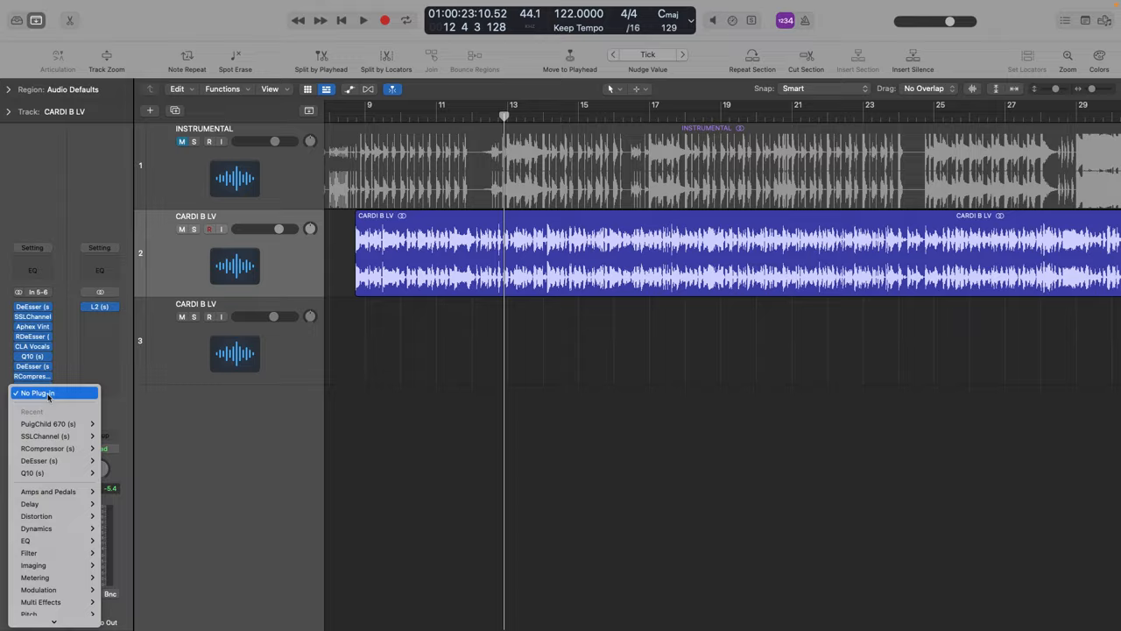
Step: Add SSLChannel and PuigChild from Recent, then show the L2 Ultramaximizer at 0.0 threshold and ceiling
left_click(49, 422)
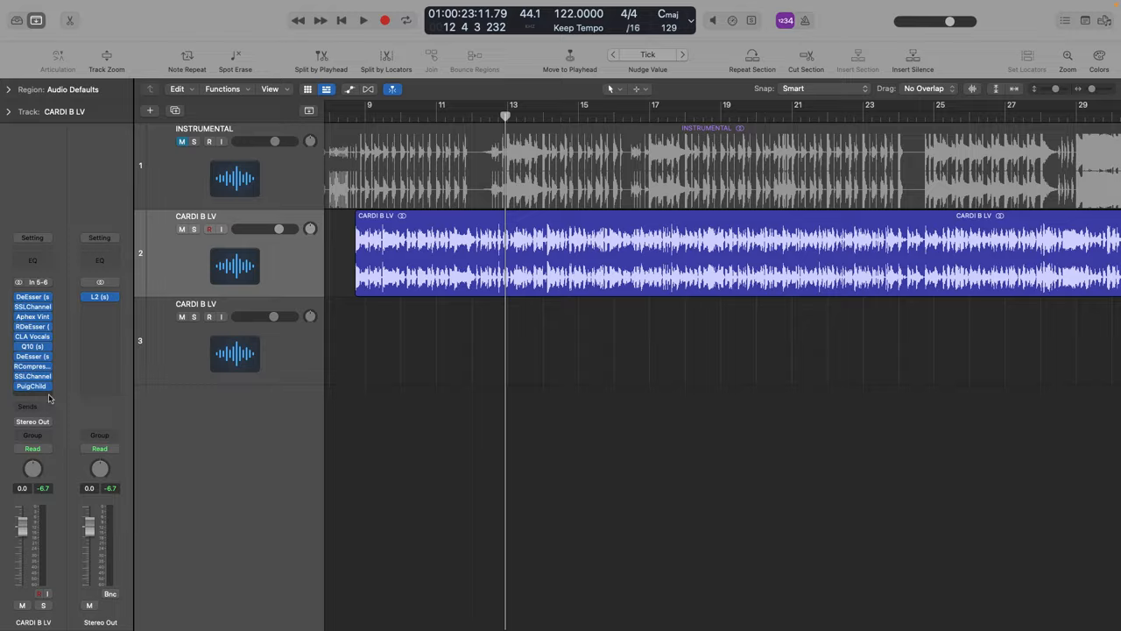
double_click(98, 296)
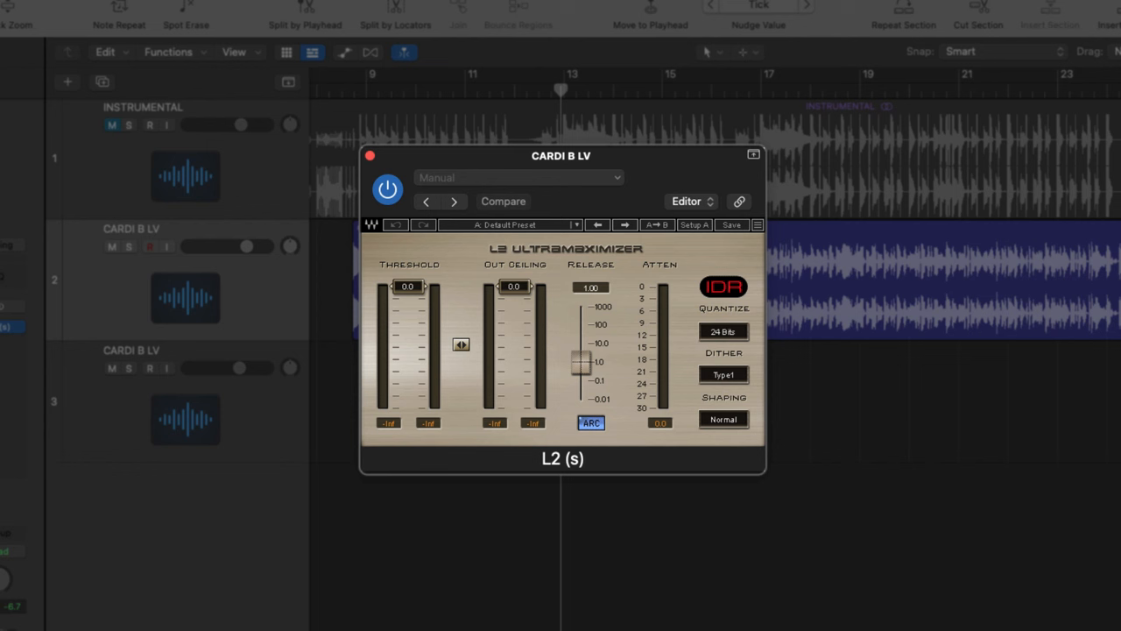